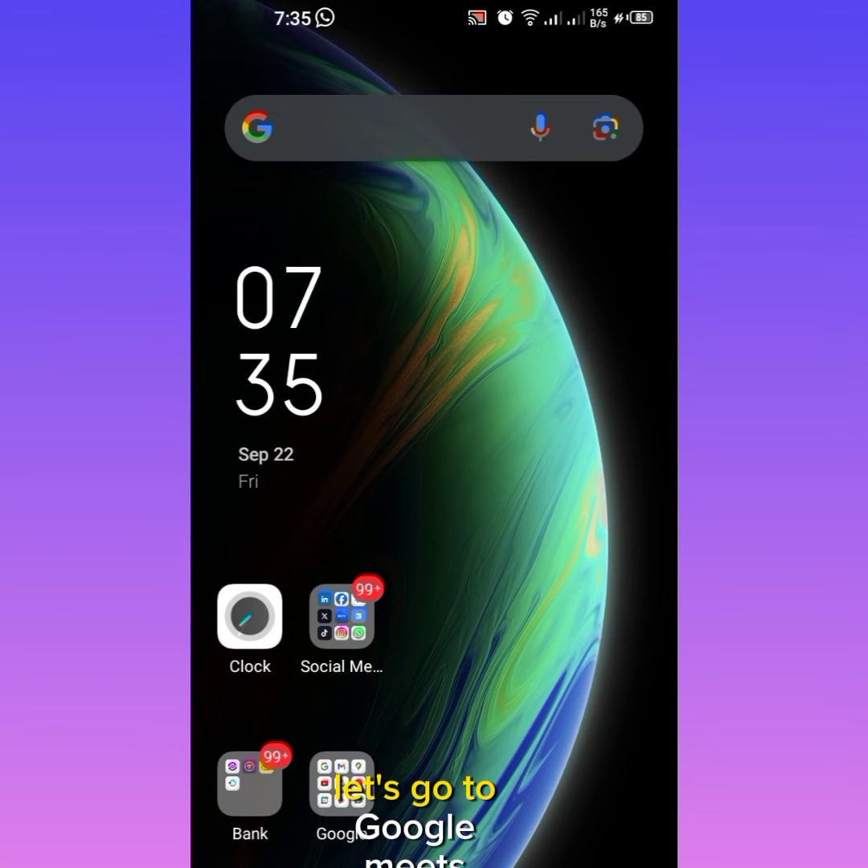
Step: Leave the Google apps folder, launch WhatsApp and open the FROTNDSPLIFY group chat
left_click(341, 785)
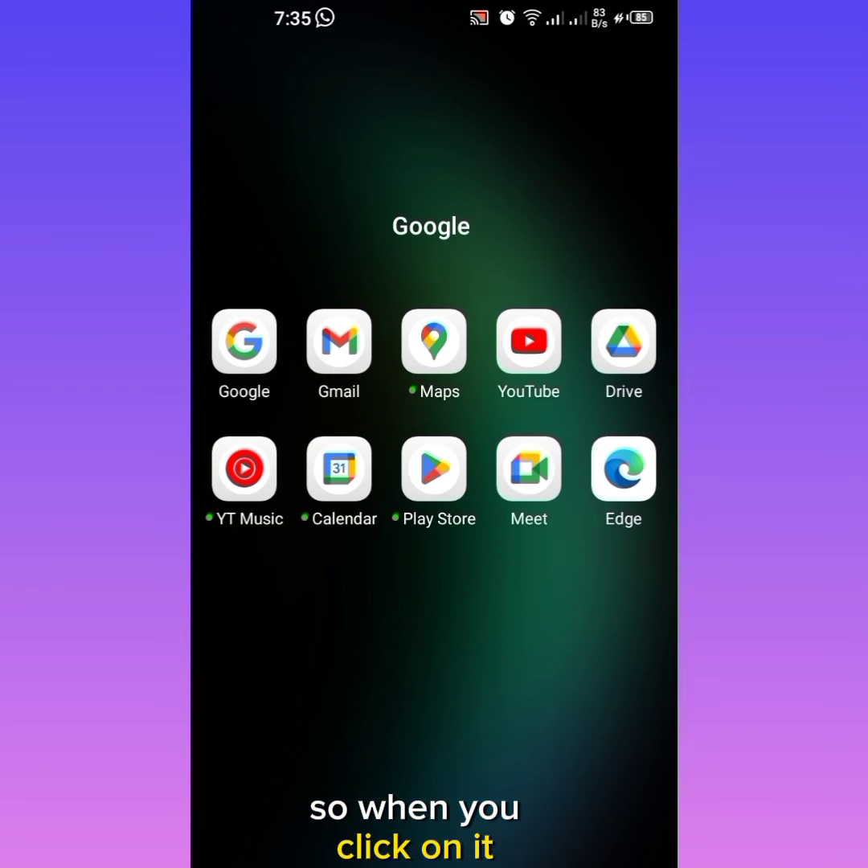
left_click(527, 469)
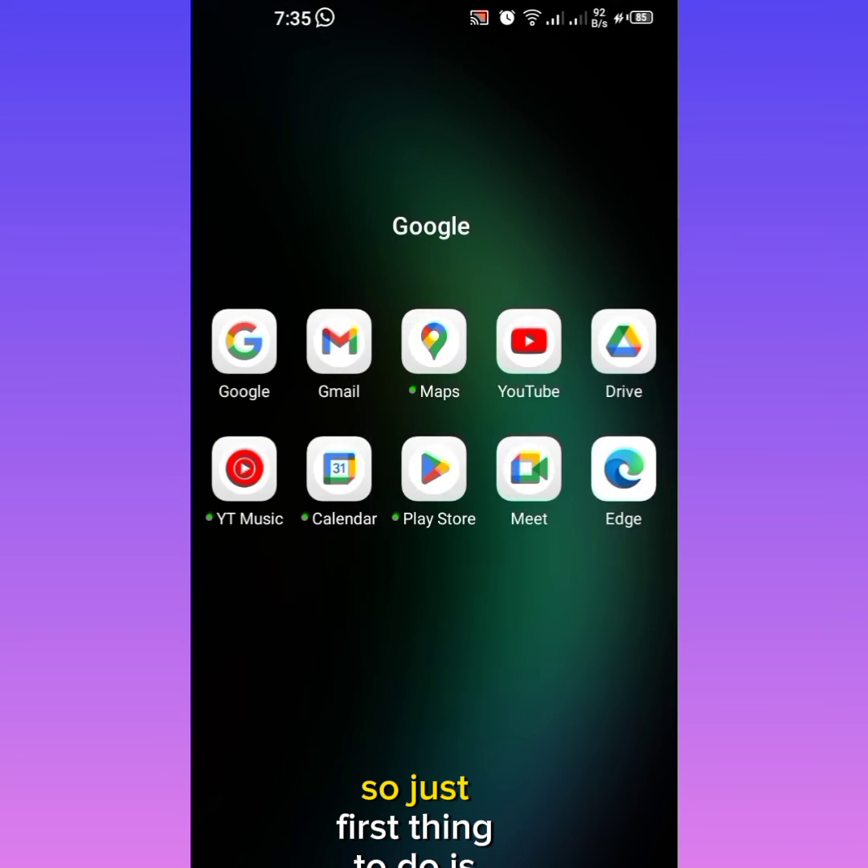
key("back")
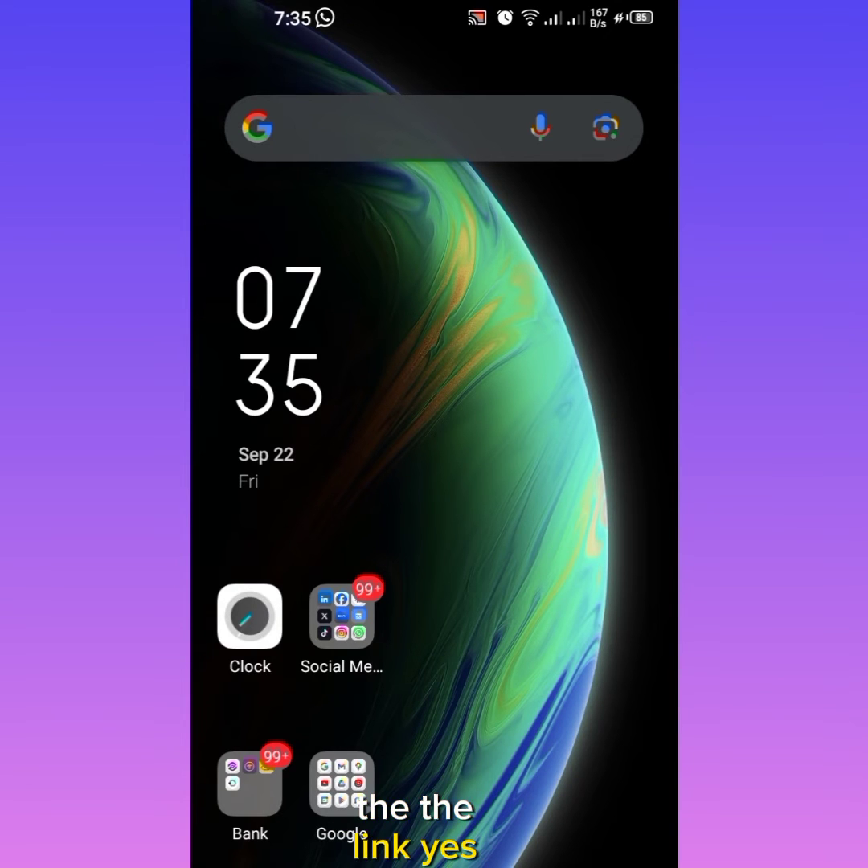
left_click(341, 618)
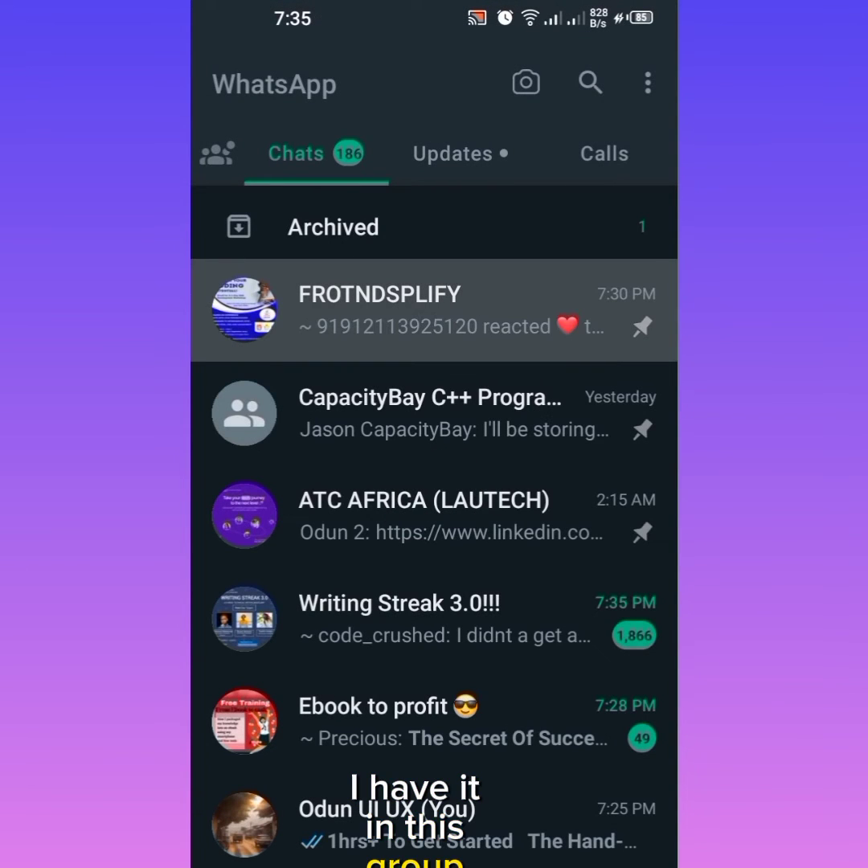
left_click(434, 309)
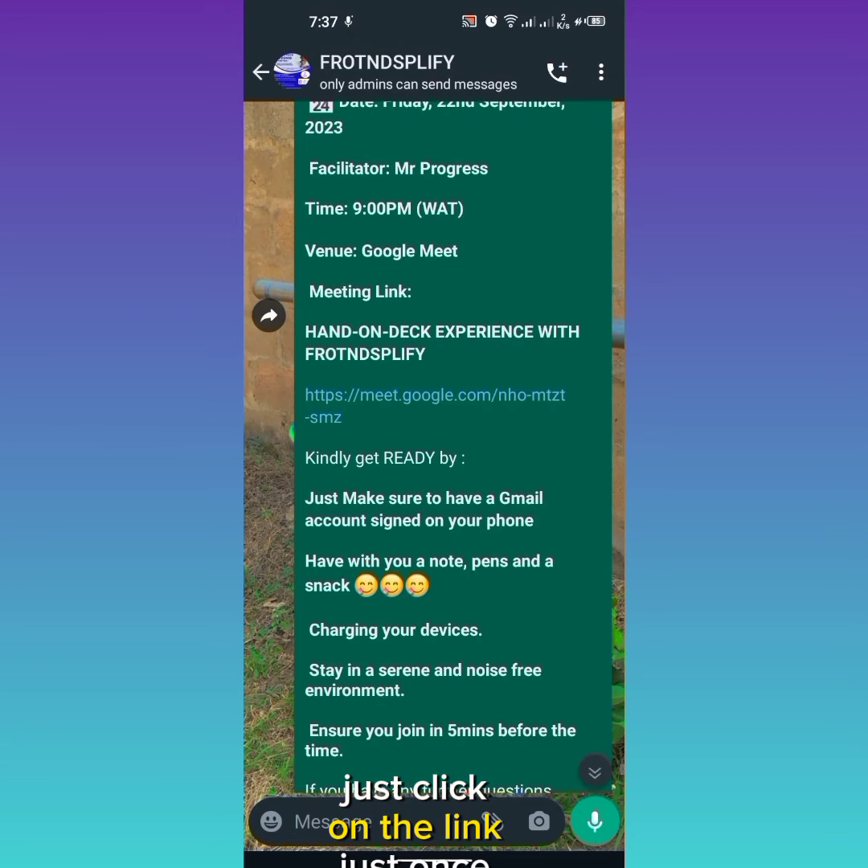
Step: Open the meet.google.com link and pick the Gmail account to reach the nho-mtzt-smz pre-join screen
left_click(434, 395)
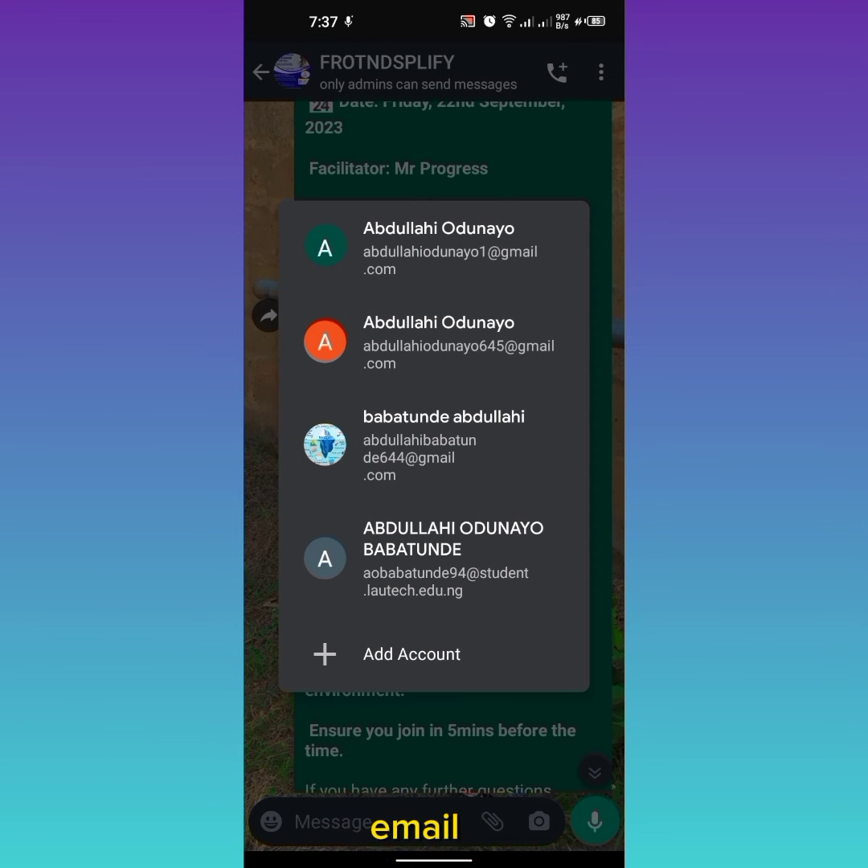
left_click(434, 445)
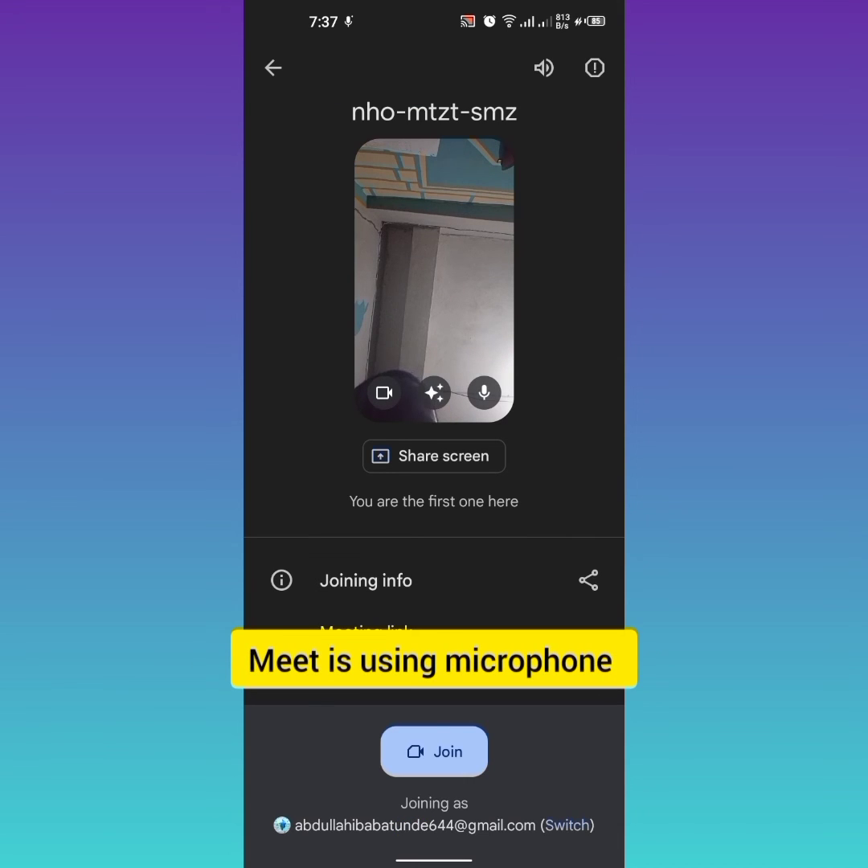
Step: Turn off camera and microphone, then join meeting nho-mtzt-smz
left_click(382, 392)
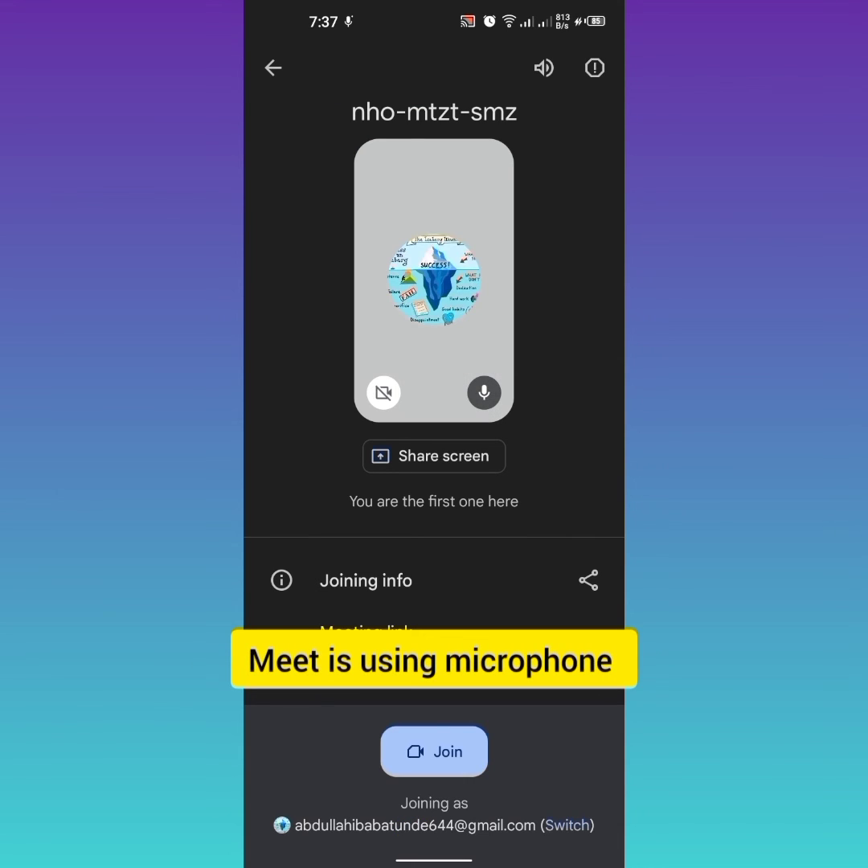
left_click(482, 392)
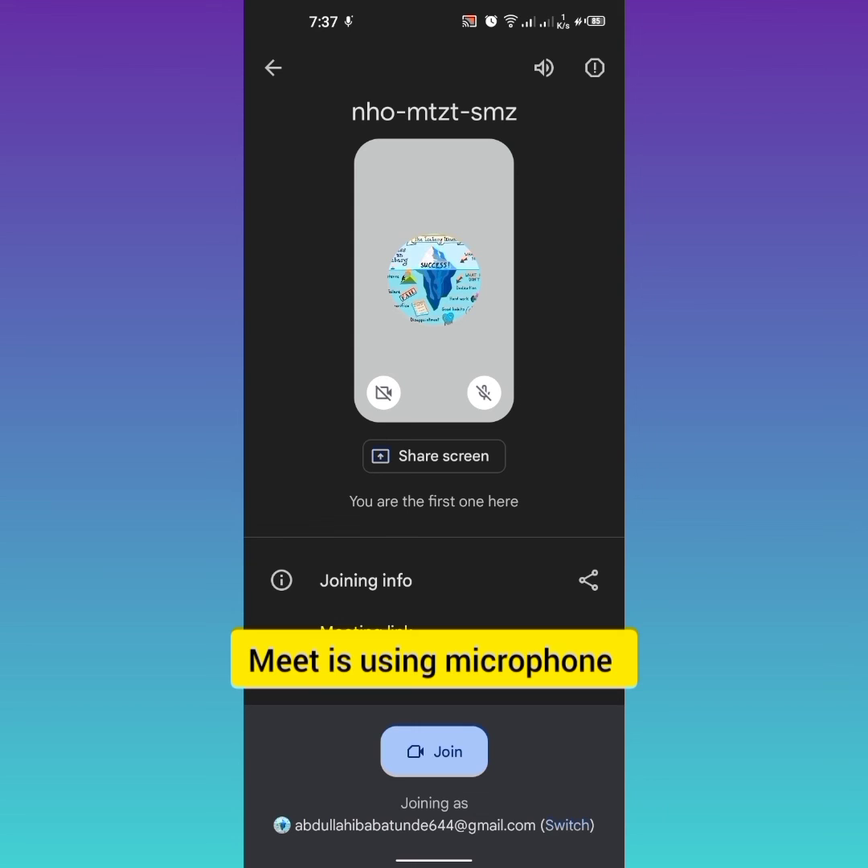
left_click(434, 750)
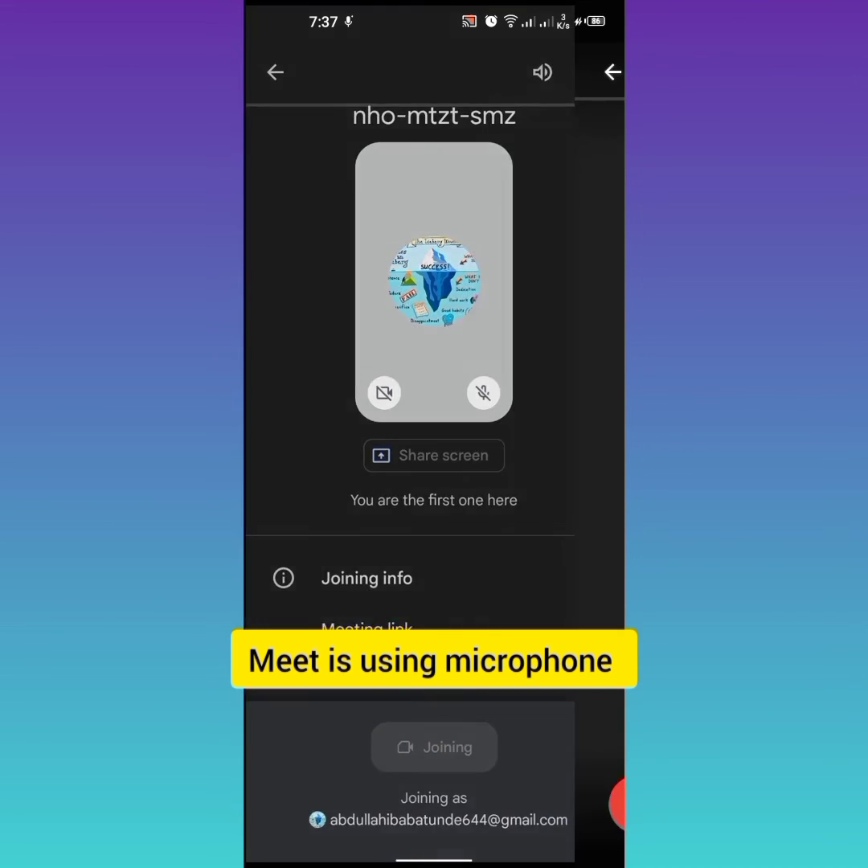